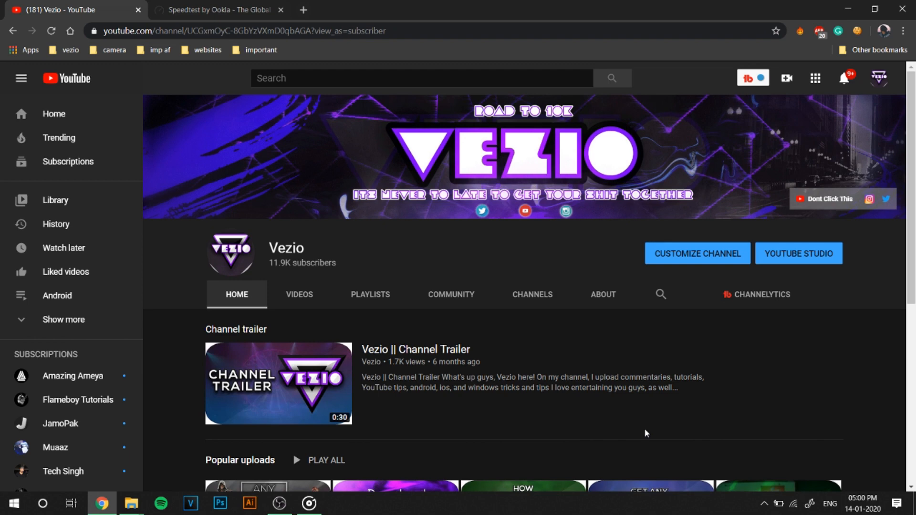
pyautogui.moveTo(580, 4)
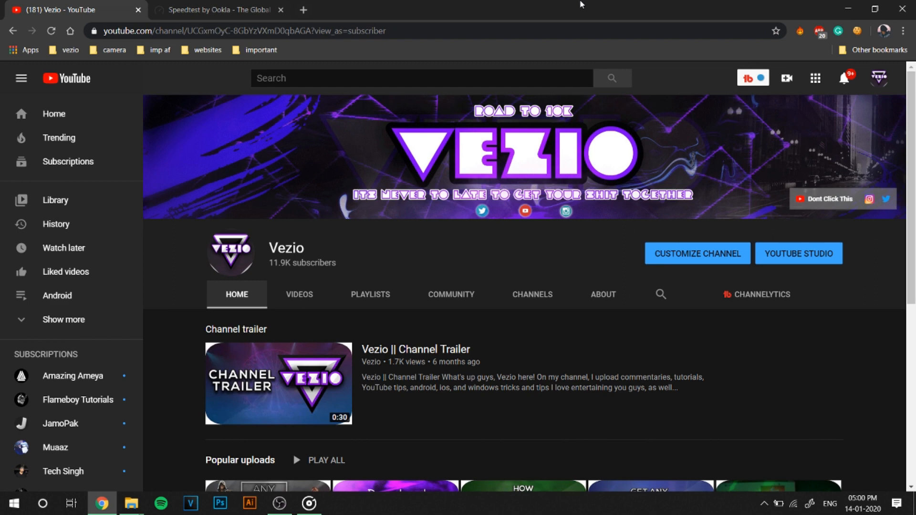
pyautogui.moveTo(461, 5)
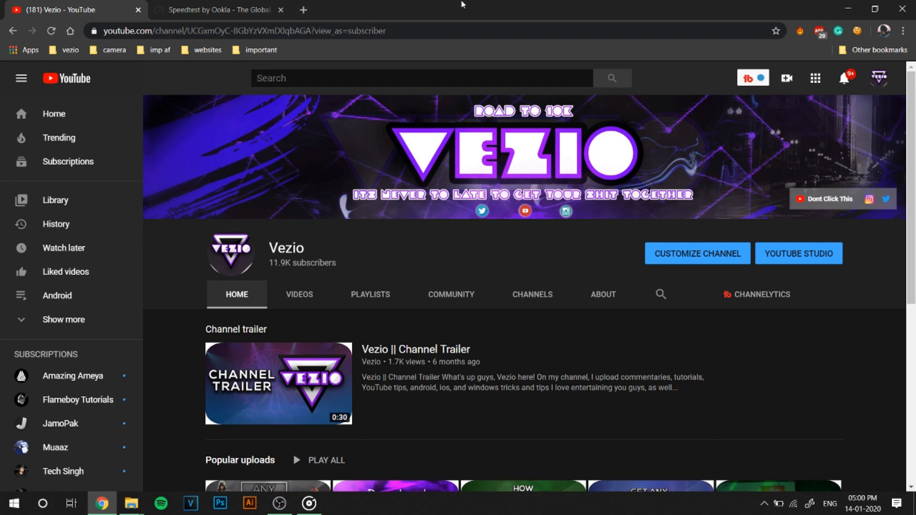
pyautogui.moveTo(578, 5)
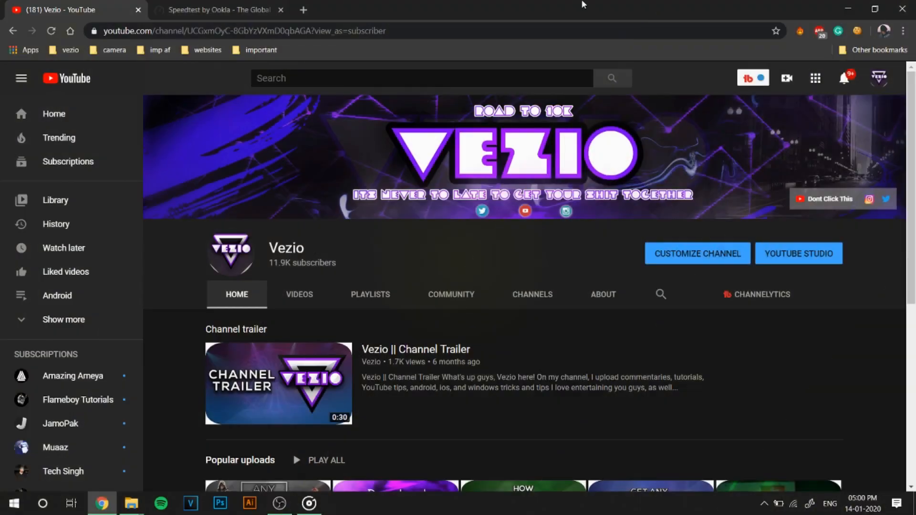
pyautogui.moveTo(610, 4)
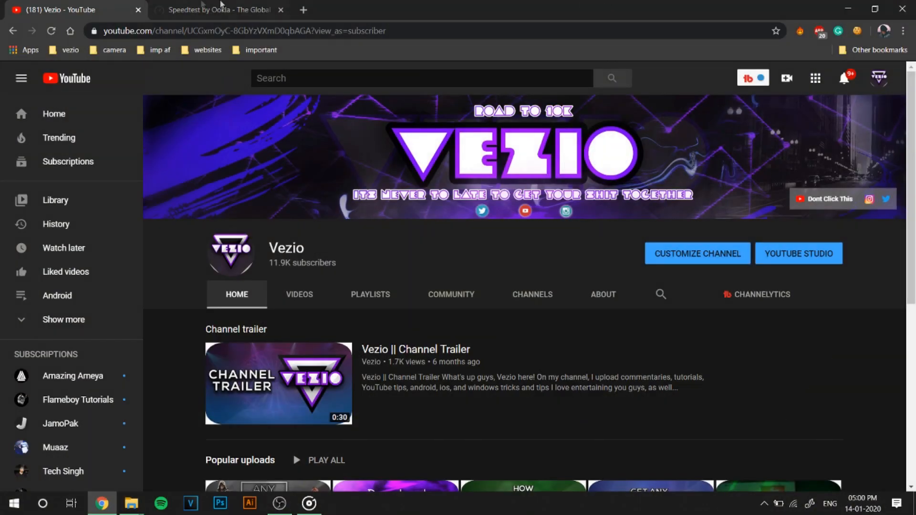
# Switch to the Speedtest by Ookla tab showing Excitel and the GIGATEL NETWORKS New Delhi server.
pyautogui.click(216, 10)
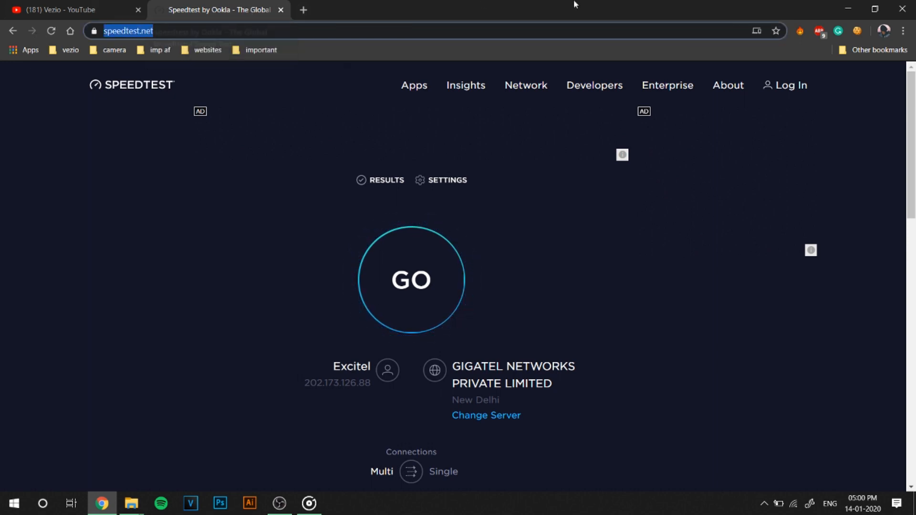
pyautogui.moveTo(206, 56)
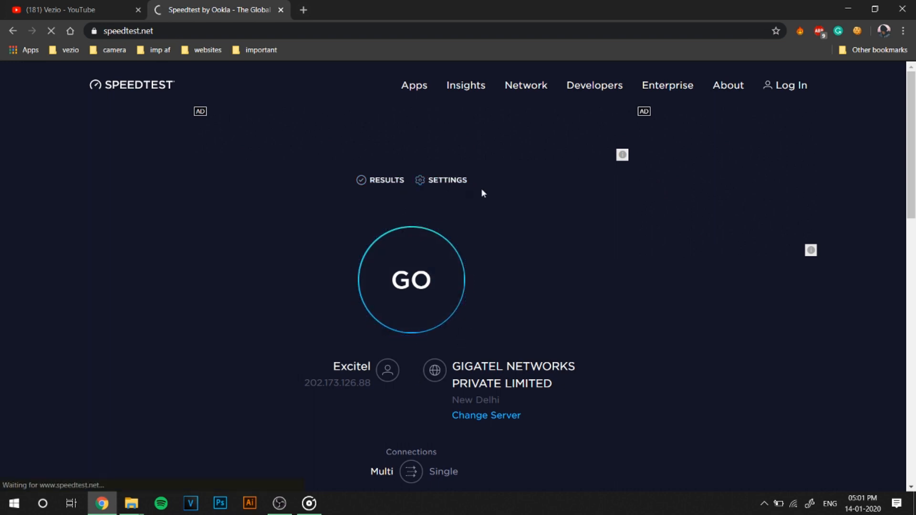
# Review Speedtest settings (12-hour time, kilometres, Mbps) and return to the start page.
pyautogui.click(447, 180)
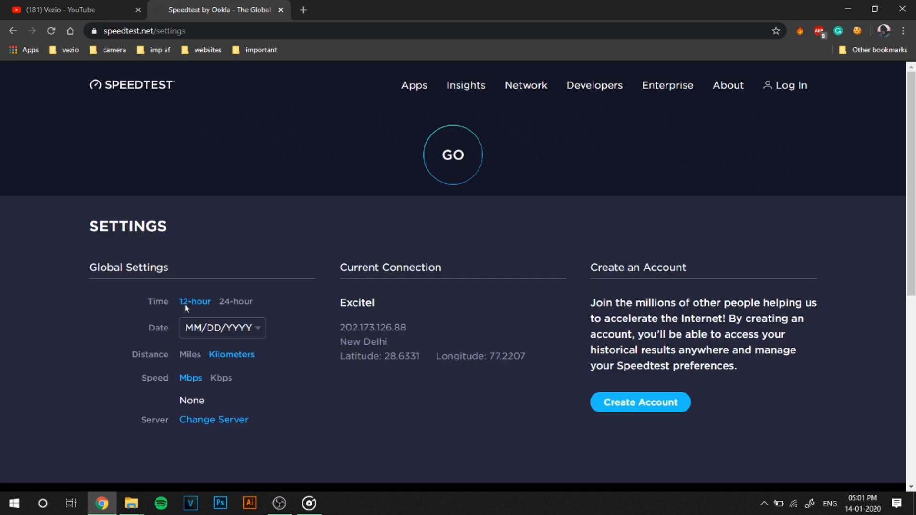
pyautogui.moveTo(168, 375)
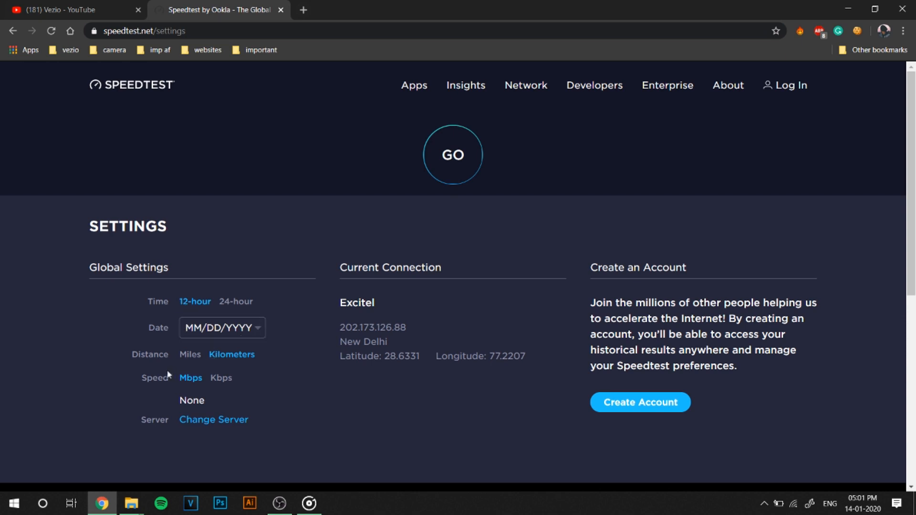
pyautogui.moveTo(234, 365)
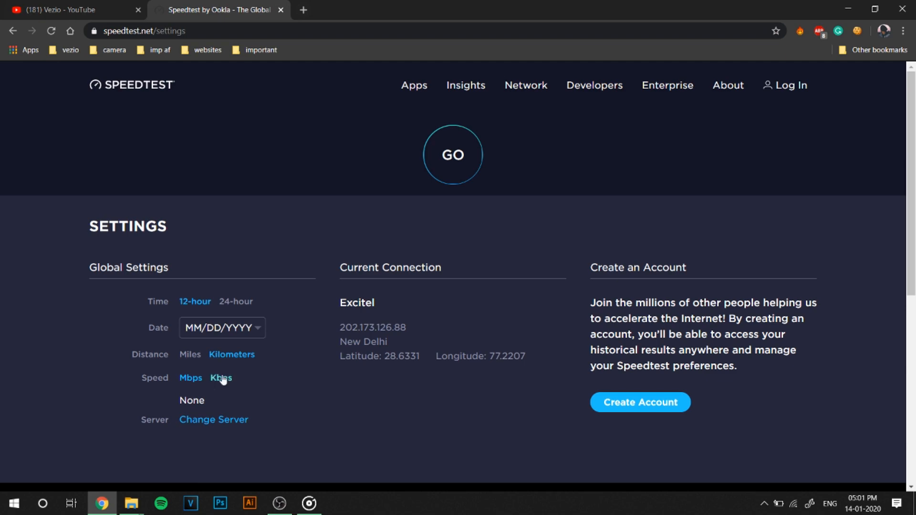
pyautogui.click(190, 377)
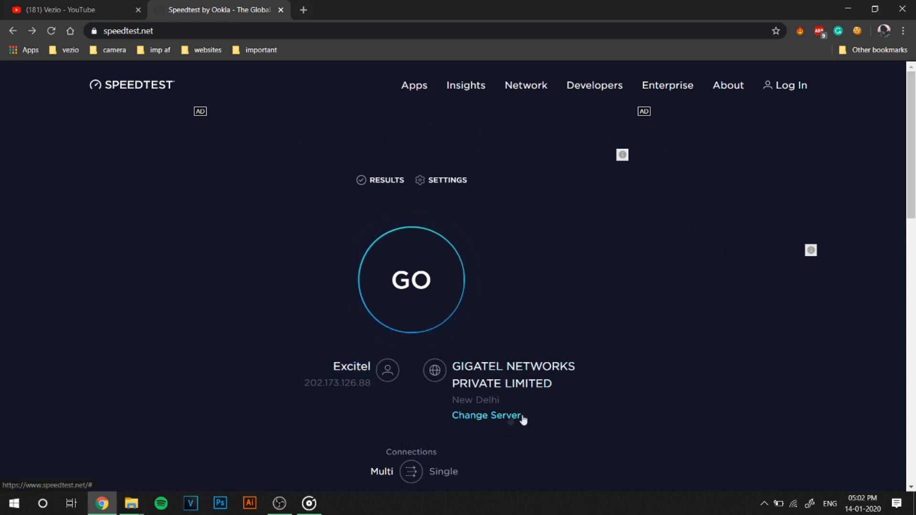
pyautogui.moveTo(613, 319)
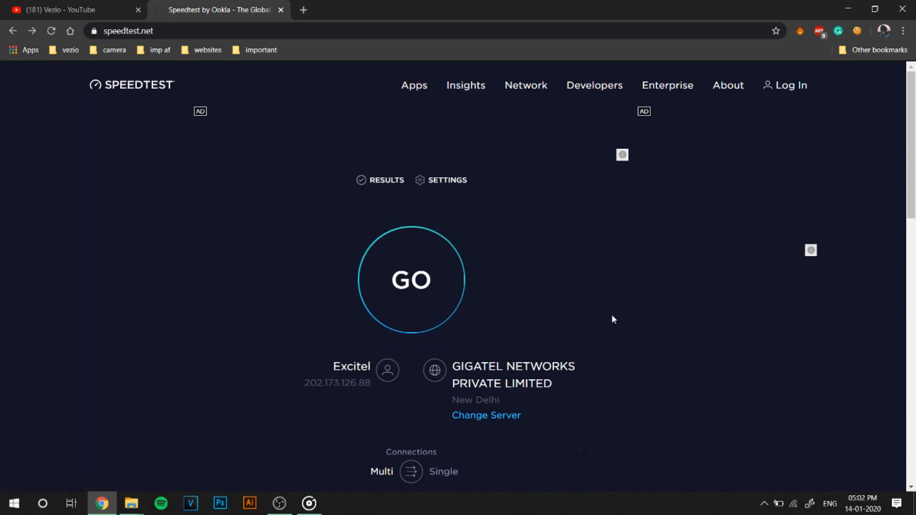
pyautogui.moveTo(711, 267)
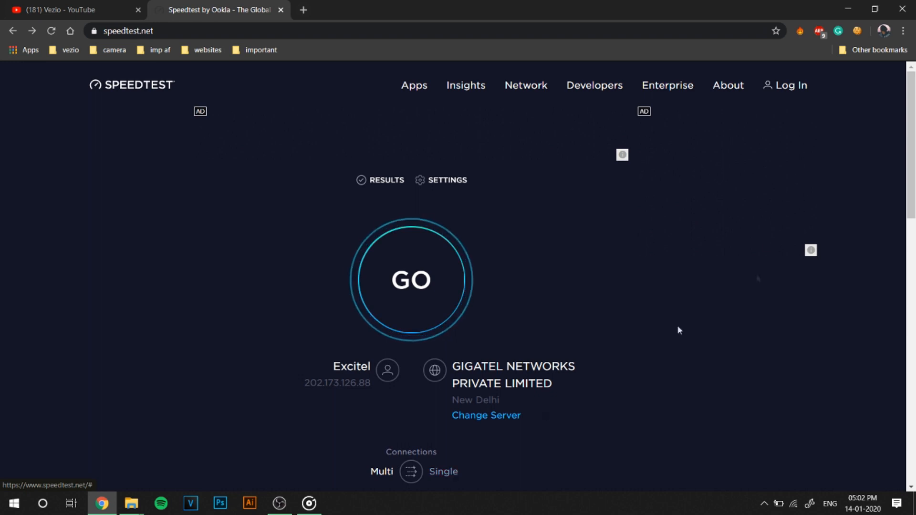
pyautogui.moveTo(773, 244)
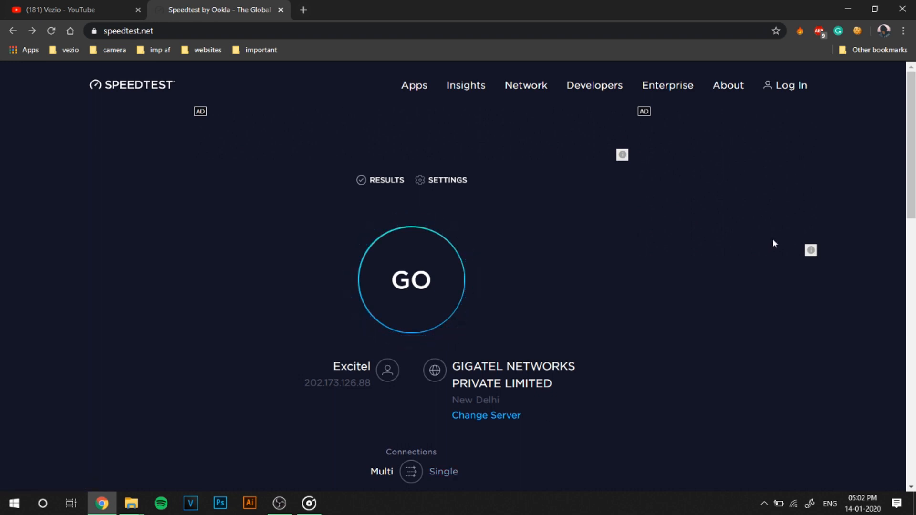
pyautogui.moveTo(411, 286)
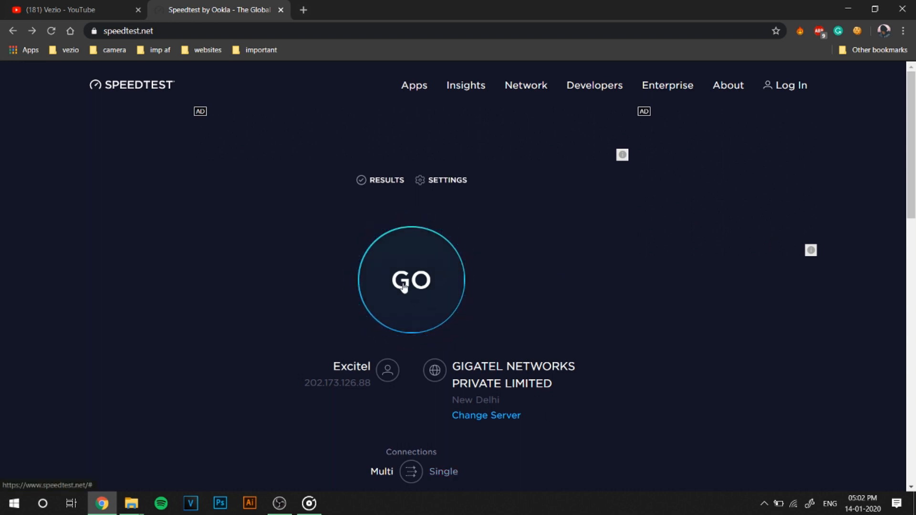
pyautogui.click(412, 279)
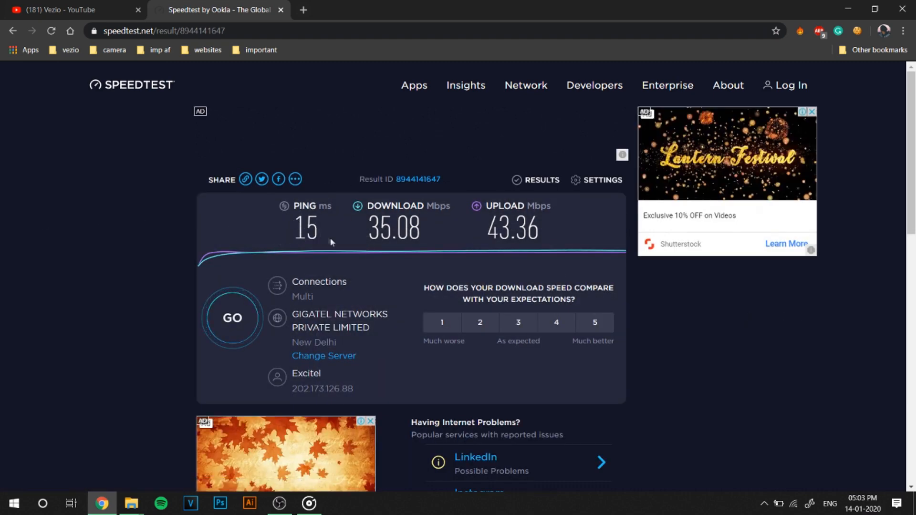
pyautogui.moveTo(433, 237)
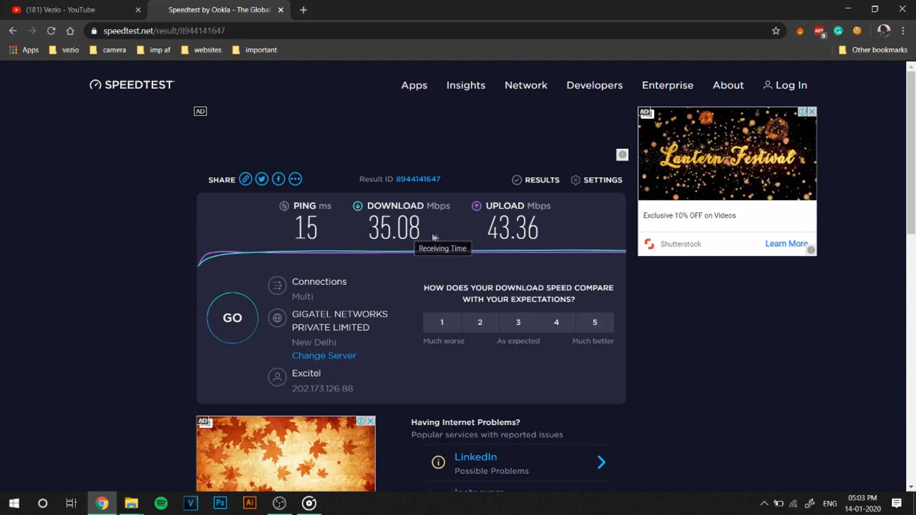
pyautogui.moveTo(479, 240)
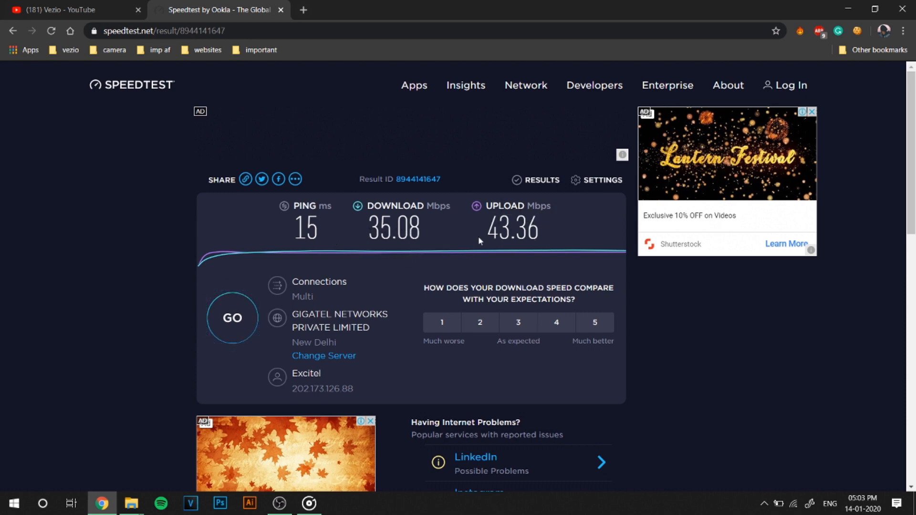
pyautogui.moveTo(559, 235)
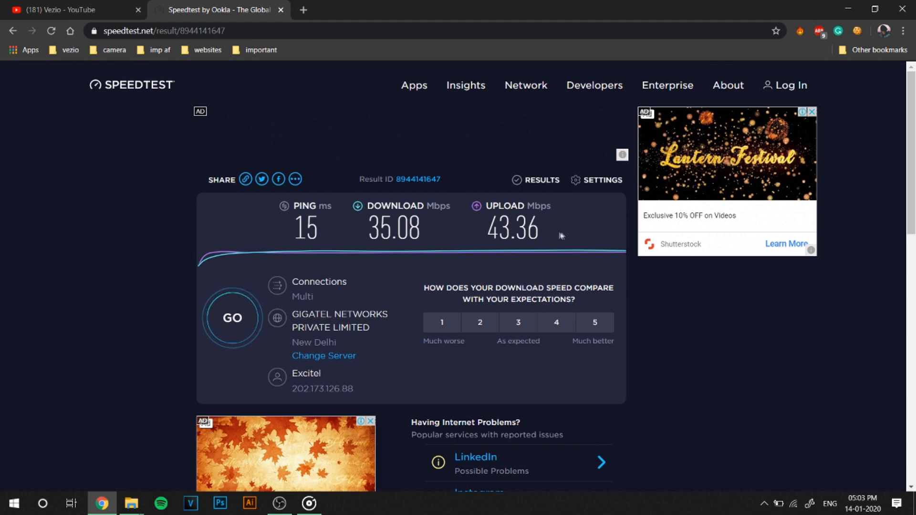
pyautogui.moveTo(577, 236)
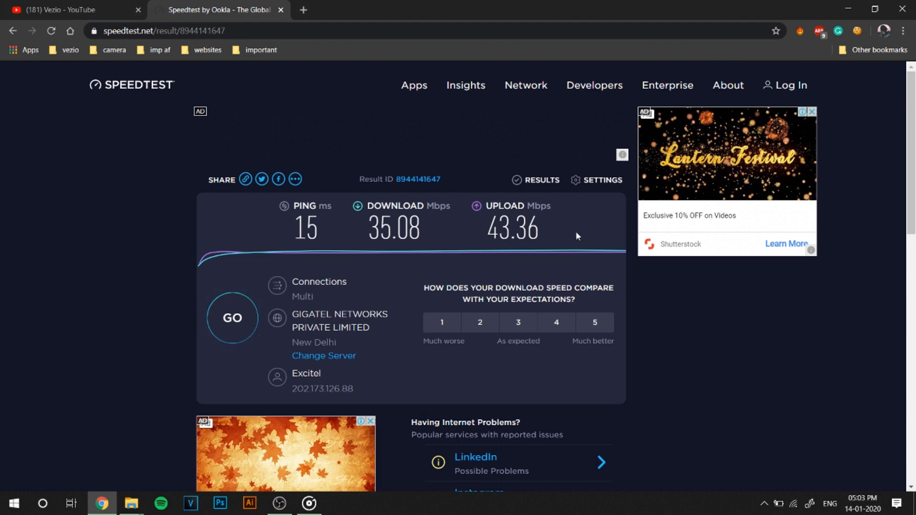
pyautogui.click(594, 322)
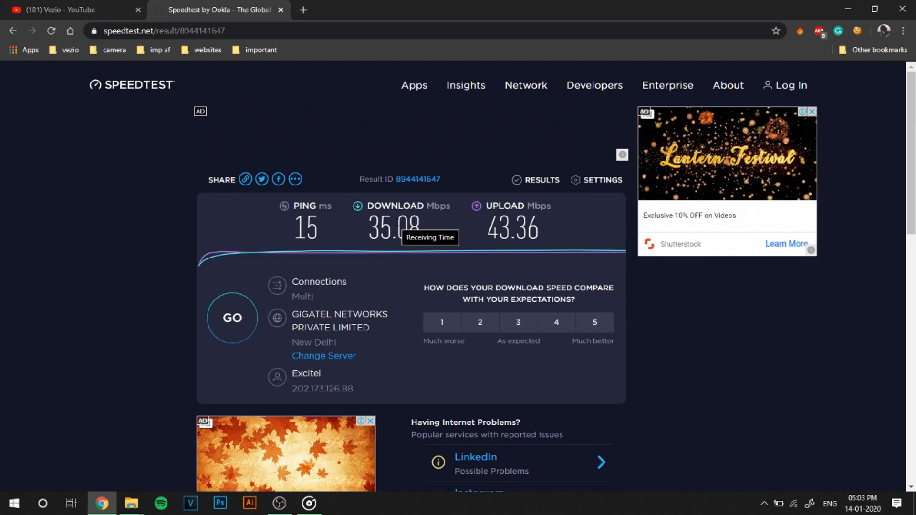
pyautogui.moveTo(433, 216)
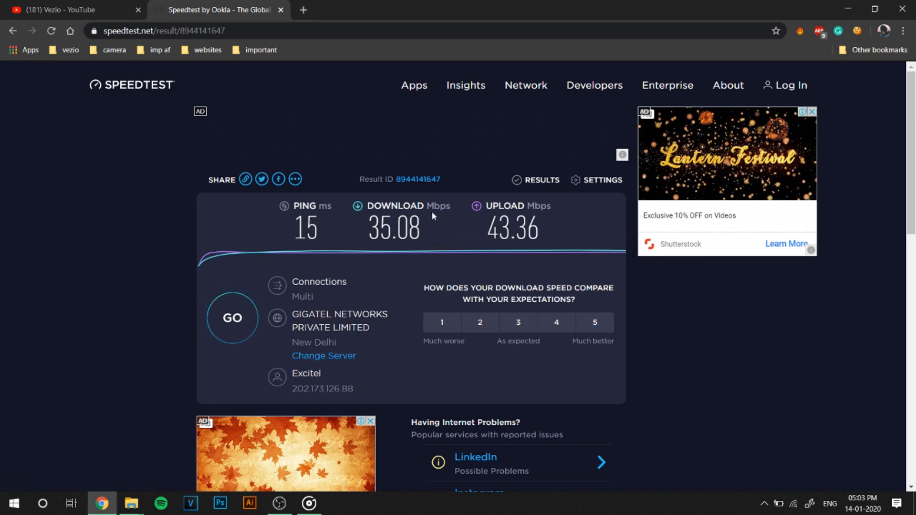
pyautogui.moveTo(434, 217)
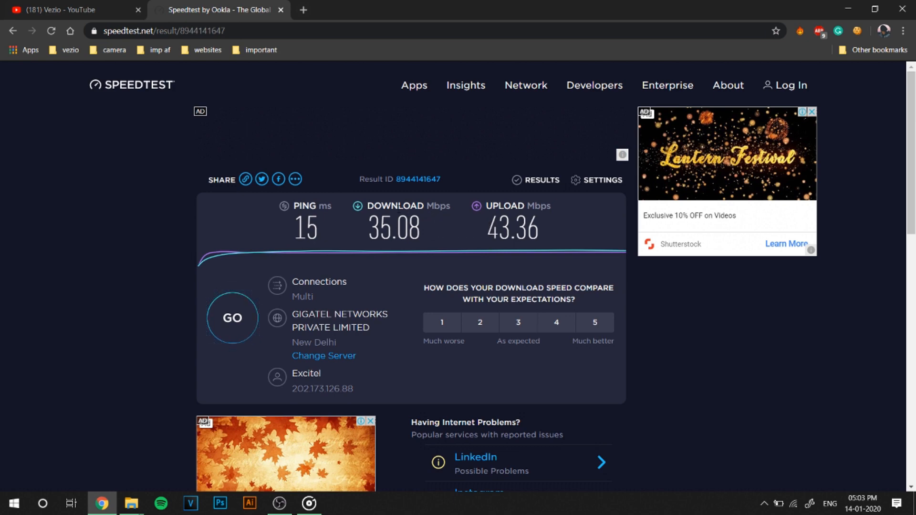
# Rate the download speed expectation, adjusting it twice, then return to the Vezio YouTube tab.
pyautogui.click(442, 322)
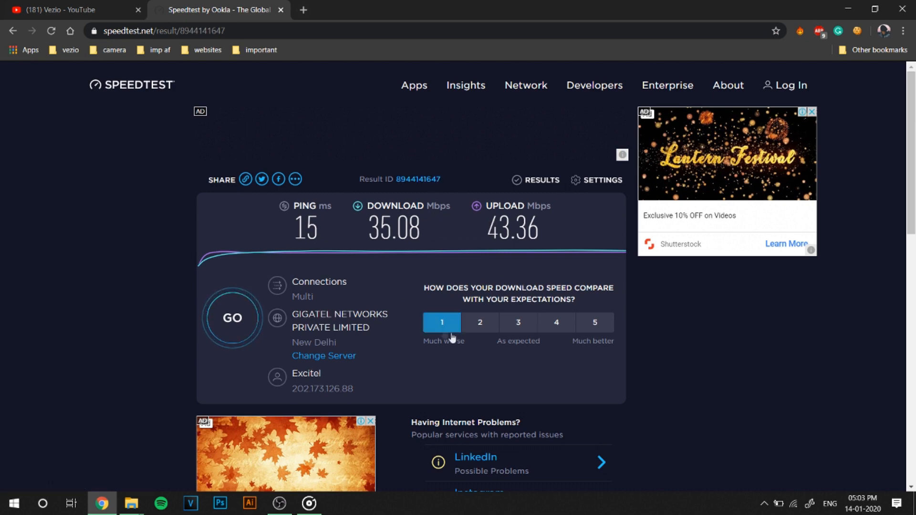
pyautogui.click(556, 323)
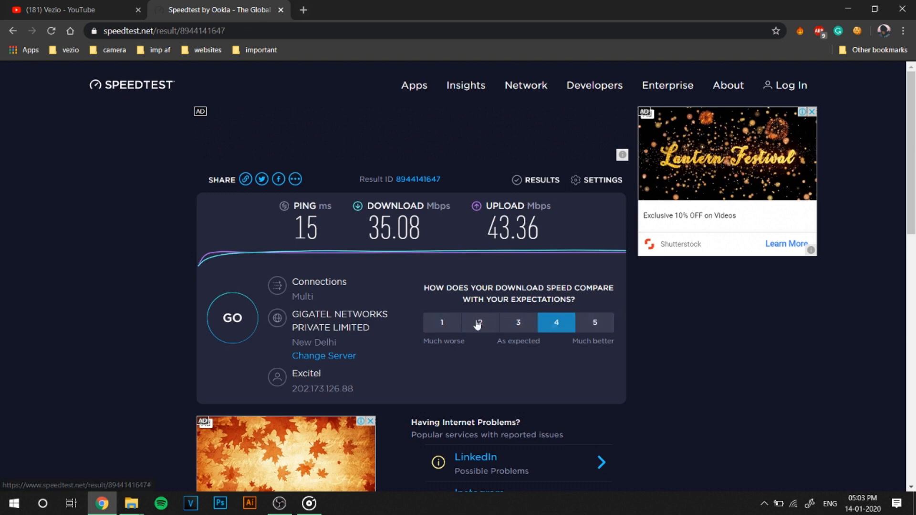
pyautogui.click(594, 322)
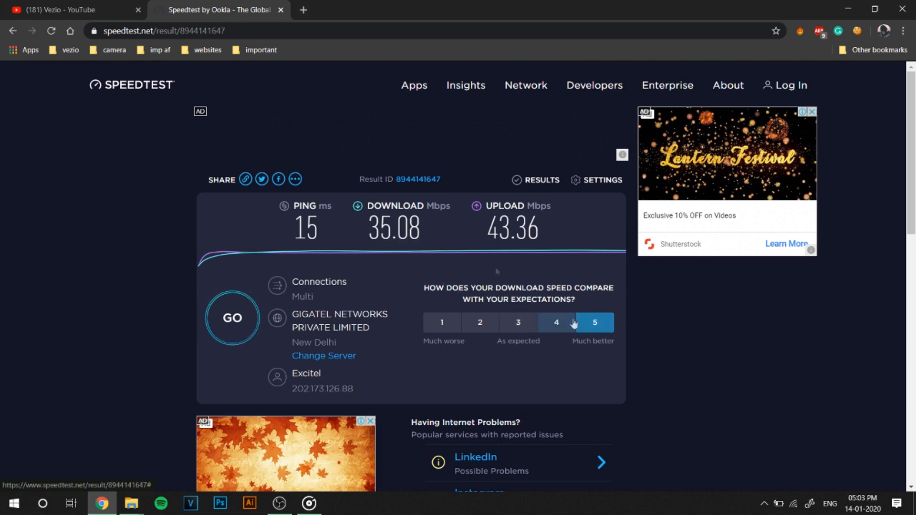
pyautogui.click(73, 10)
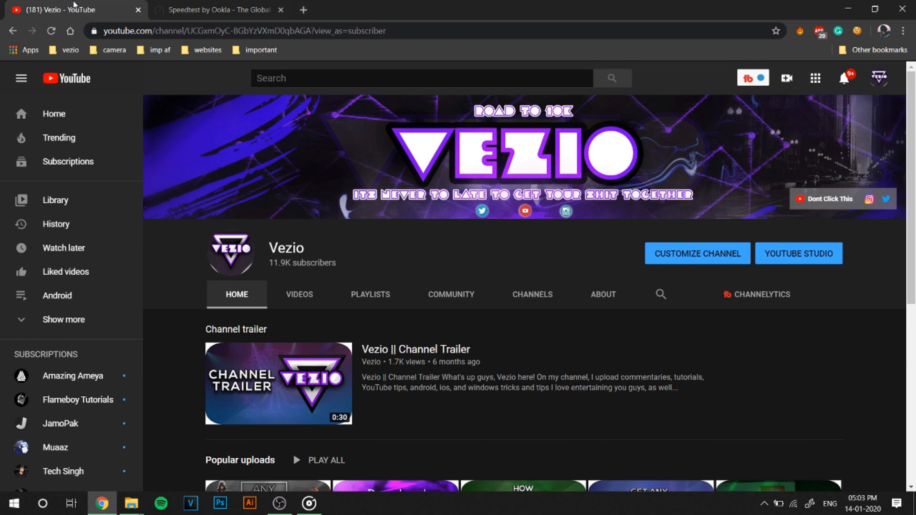